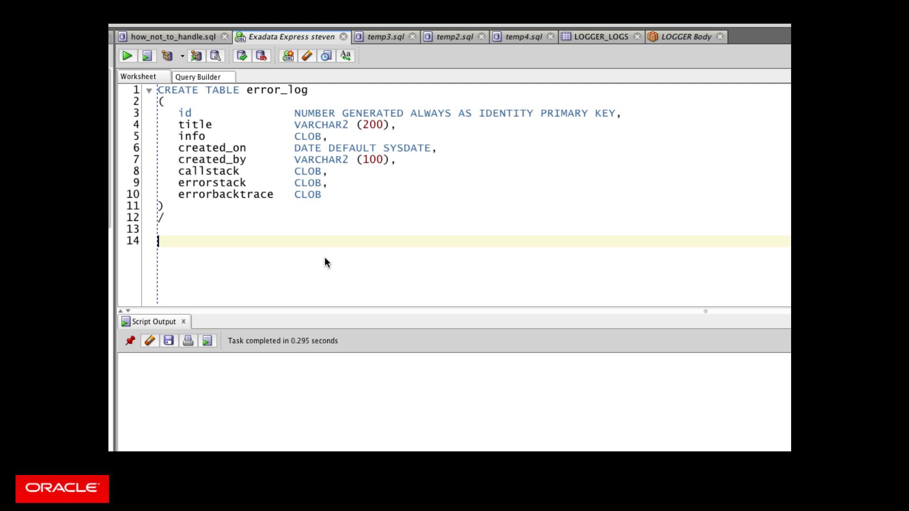
{"action": "mouse_move", "coordinate": [273, 221]}
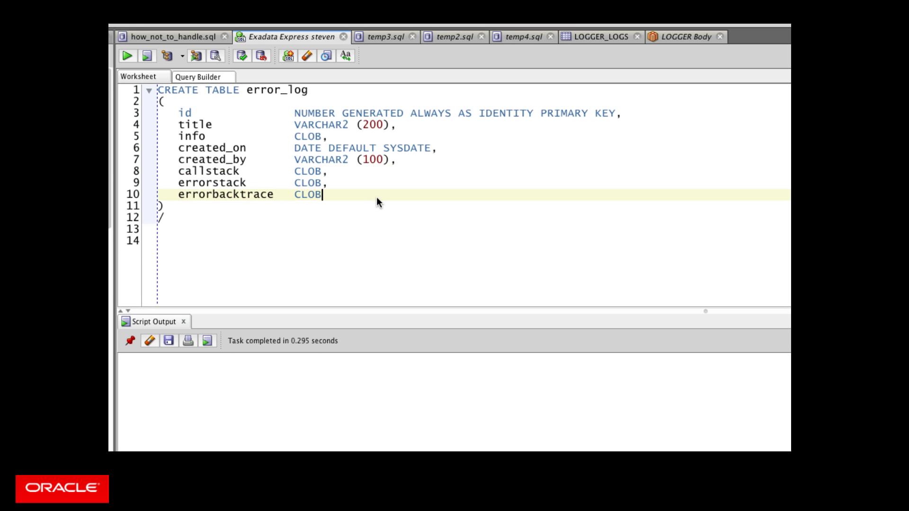
{"action": "mouse_move", "coordinate": [324, 108]}
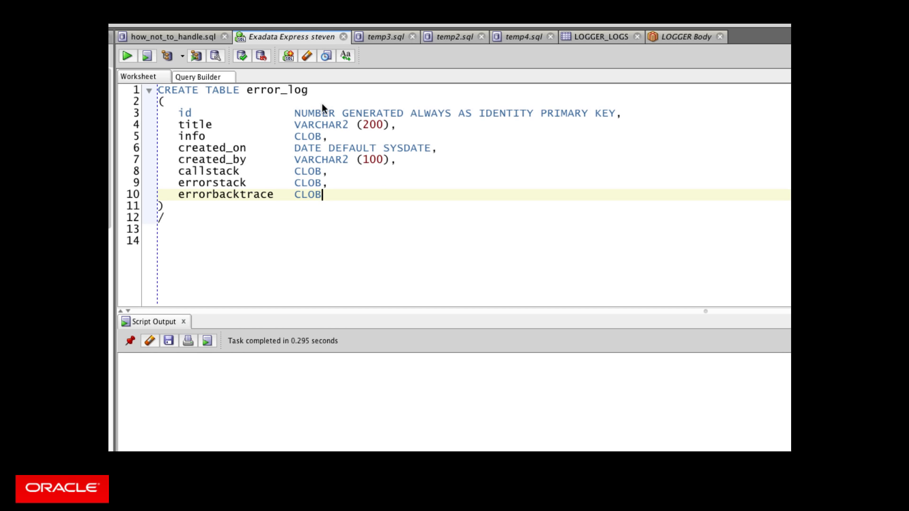
Run the CREATE TABLE error_log script, then bring up the log_error procedure script
{"action": "left_click", "coordinate": [146, 56]}
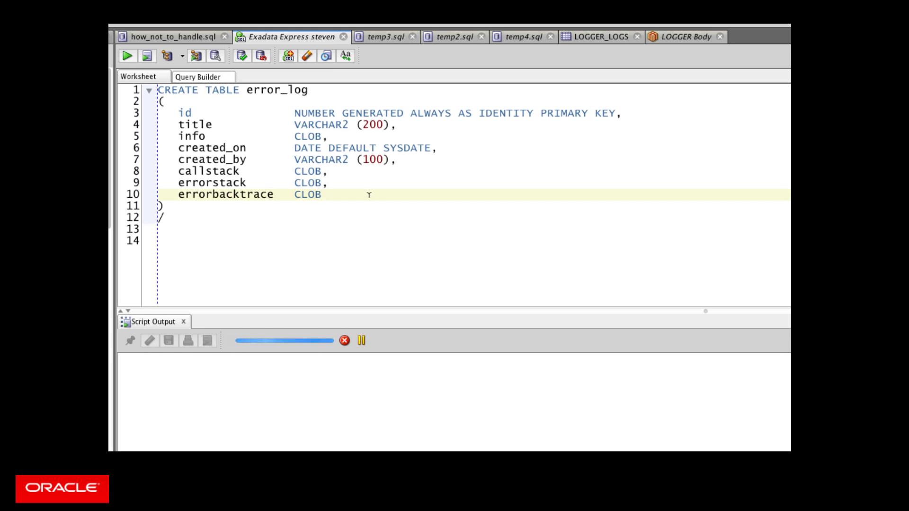
{"action": "left_click", "coordinate": [147, 56]}
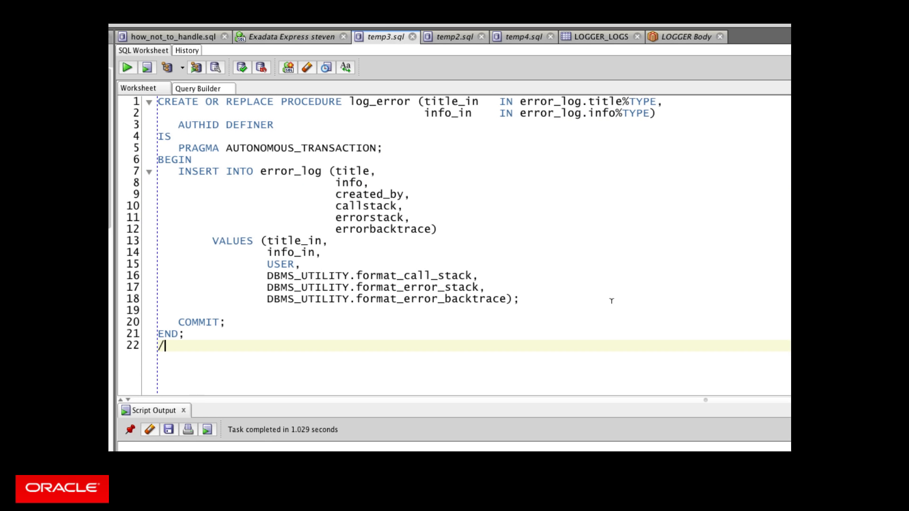
{"action": "mouse_move", "coordinate": [611, 370]}
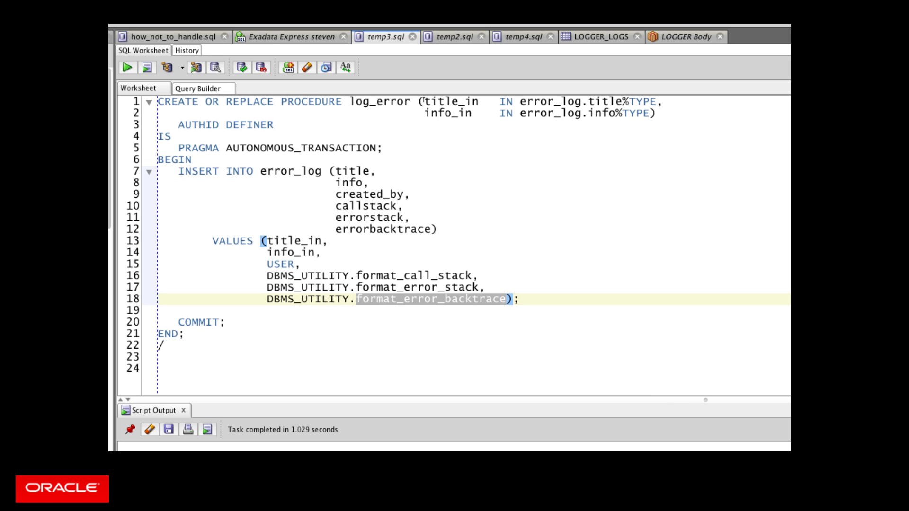
{"action": "double_click", "coordinate": [447, 113]}
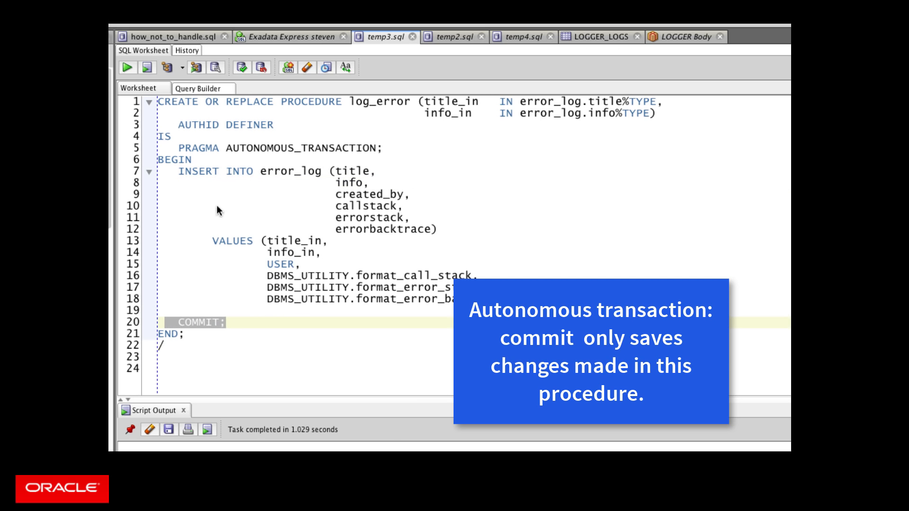
{"action": "mouse_move", "coordinate": [406, 268]}
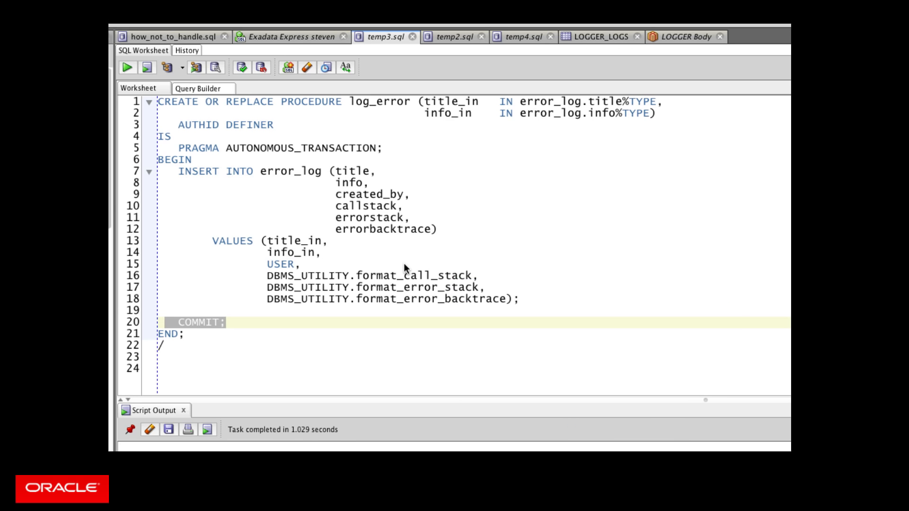
{"action": "mouse_move", "coordinate": [432, 251]}
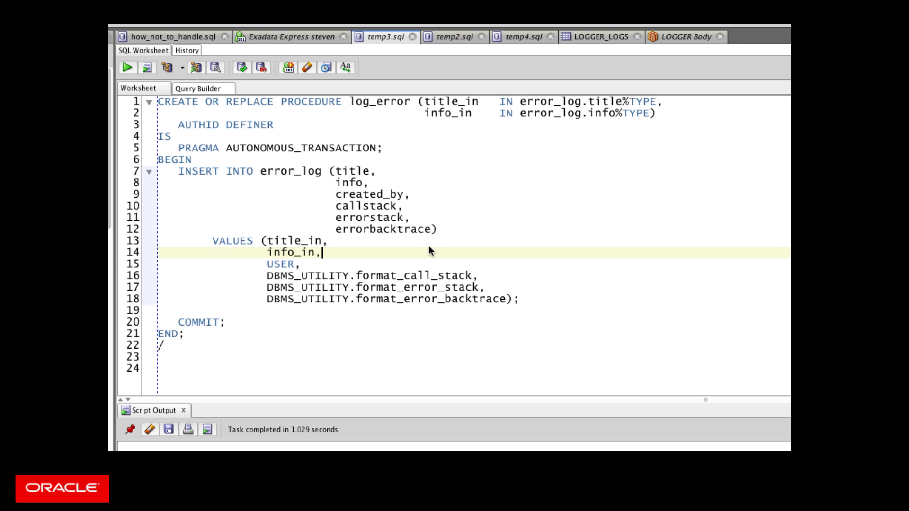
{"action": "mouse_move", "coordinate": [420, 107]}
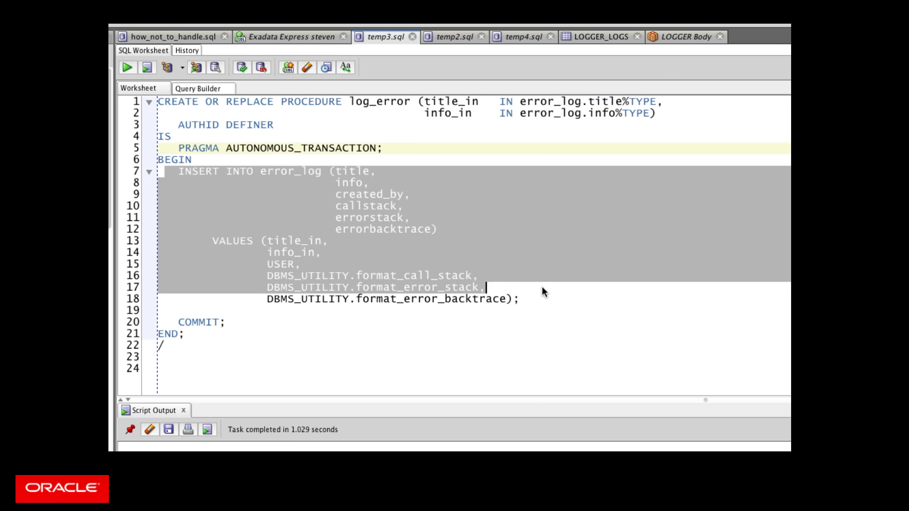
{"action": "left_click", "coordinate": [252, 218]}
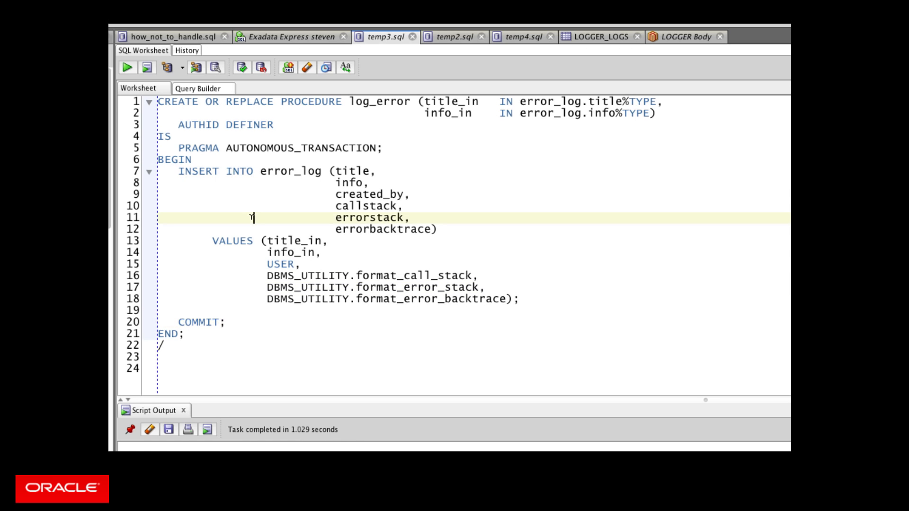
{"action": "mouse_move", "coordinate": [127, 68]}
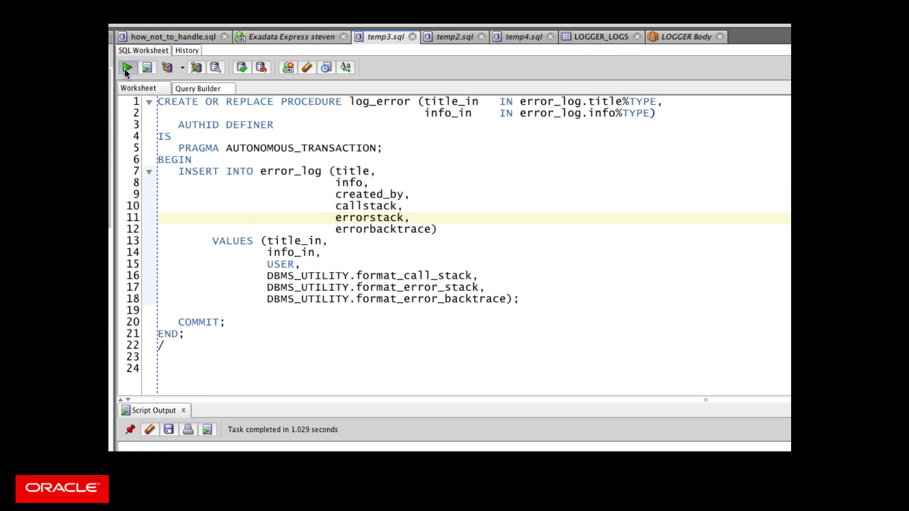
Compile the log_error procedure and switch to the my_procedure script
{"action": "left_click", "coordinate": [126, 69]}
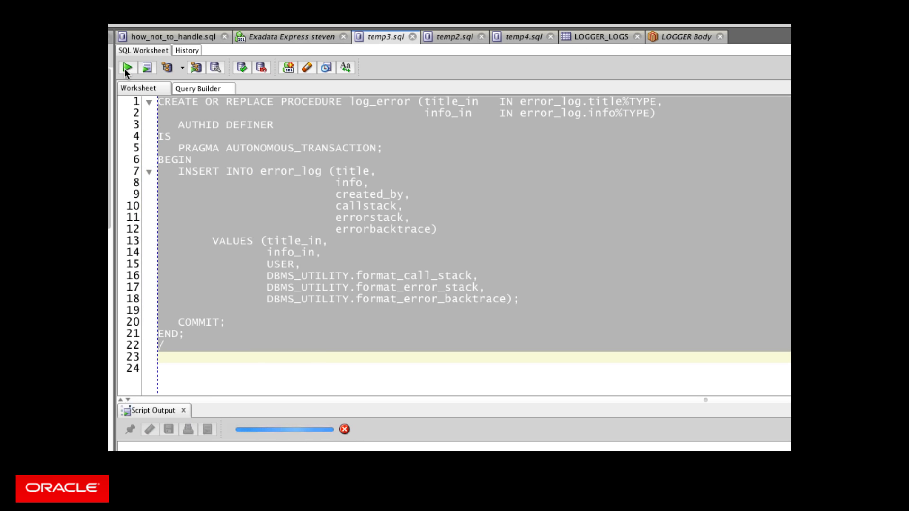
{"action": "left_click", "coordinate": [125, 67]}
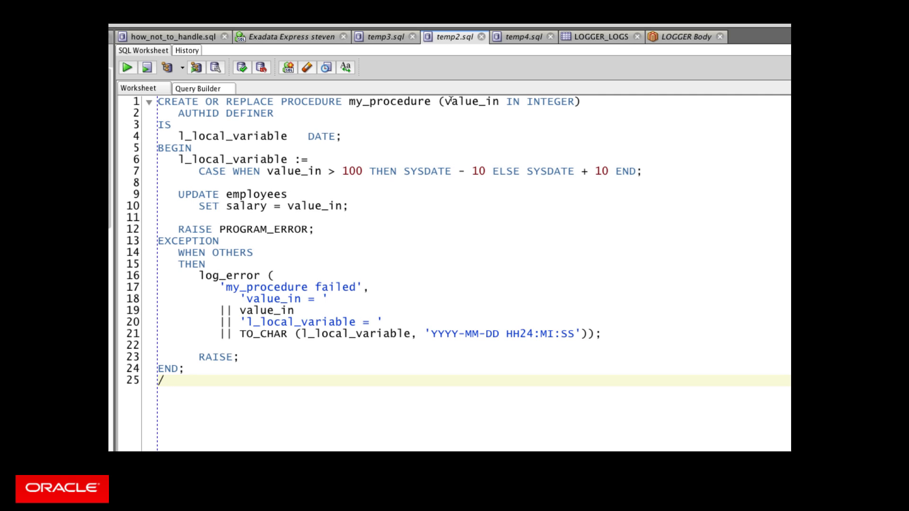
{"action": "double_click", "coordinate": [470, 101]}
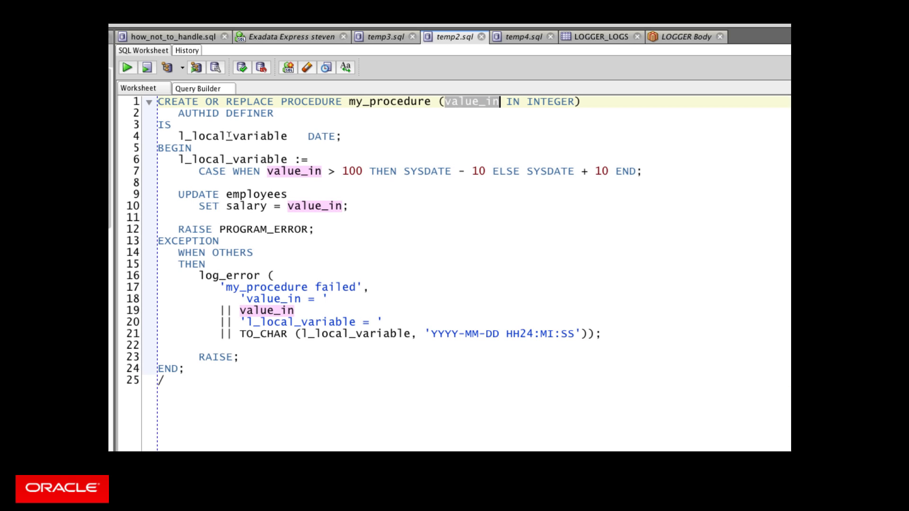
{"action": "double_click", "coordinate": [231, 136]}
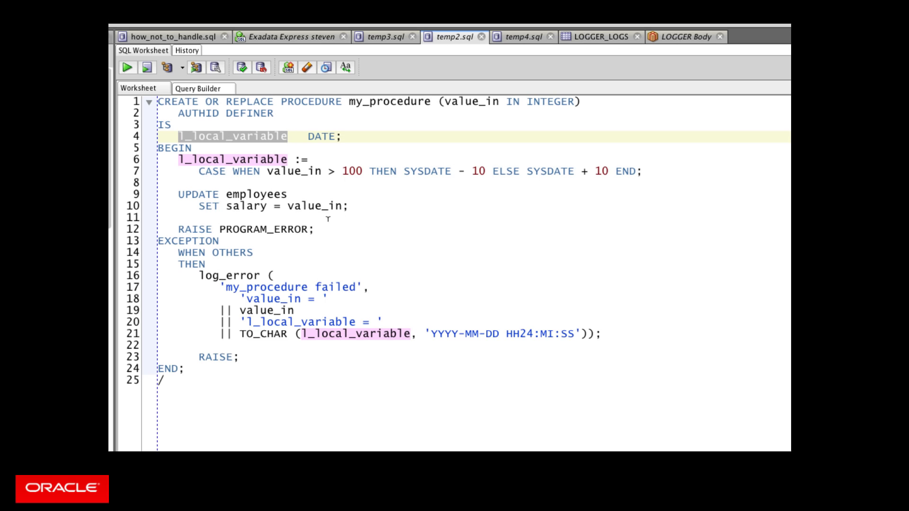
{"action": "double_click", "coordinate": [221, 252]}
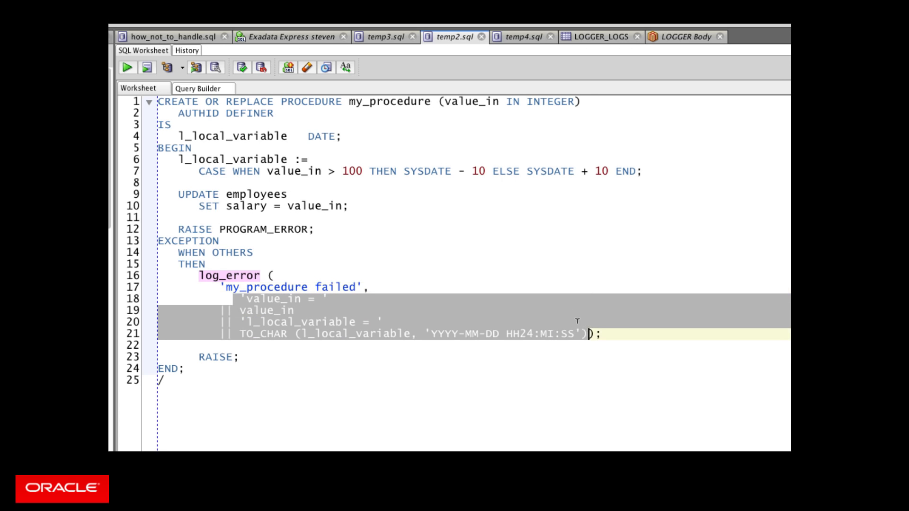
{"action": "double_click", "coordinate": [271, 311]}
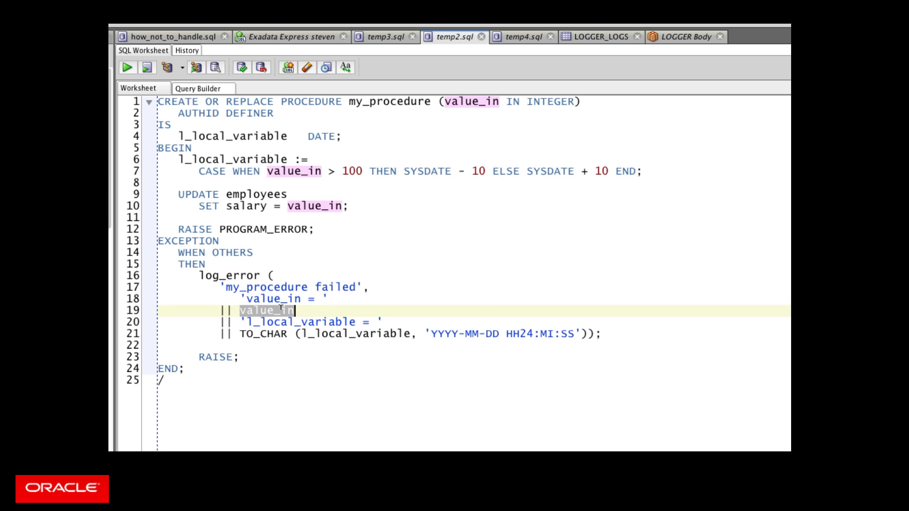
{"action": "double_click", "coordinate": [355, 334]}
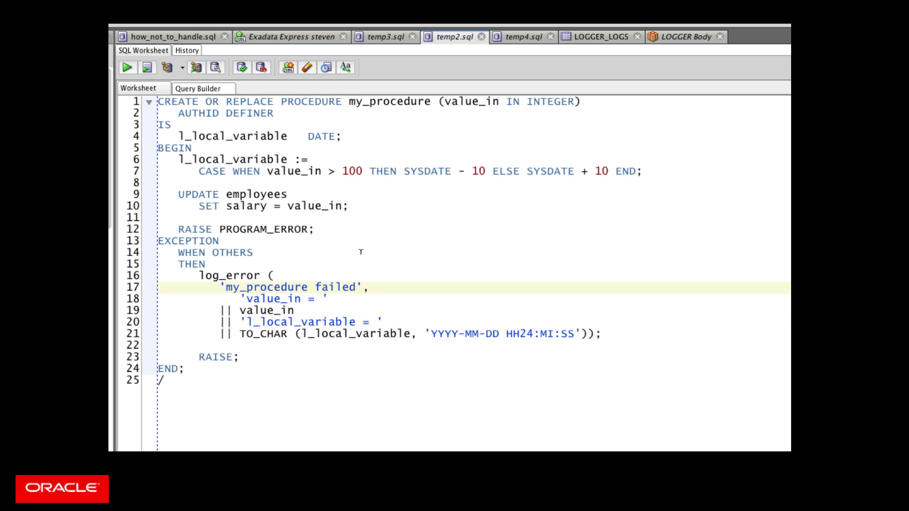
{"action": "double_click", "coordinate": [229, 275]}
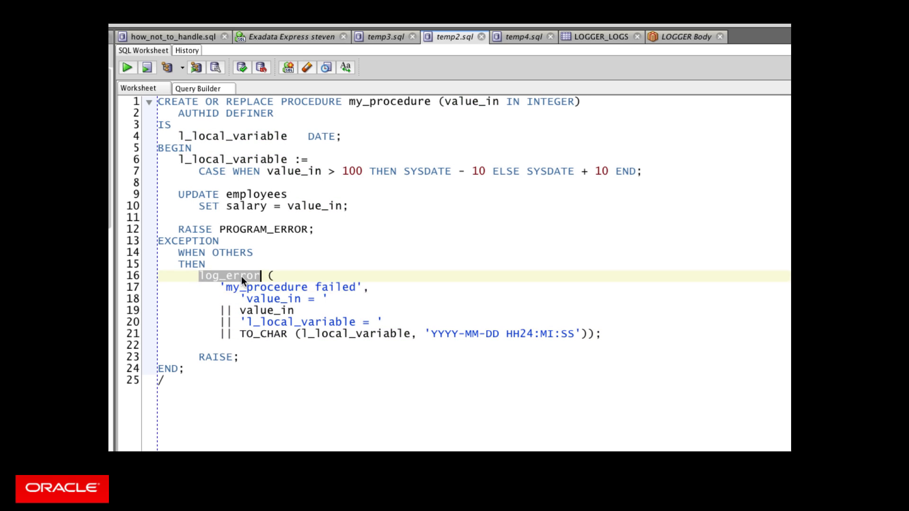
{"action": "mouse_move", "coordinate": [359, 276]}
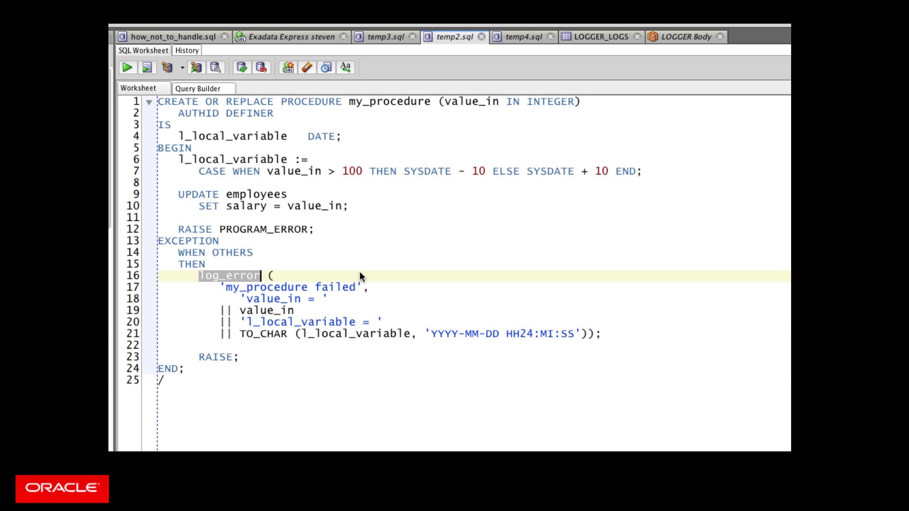
{"action": "double_click", "coordinate": [353, 333]}
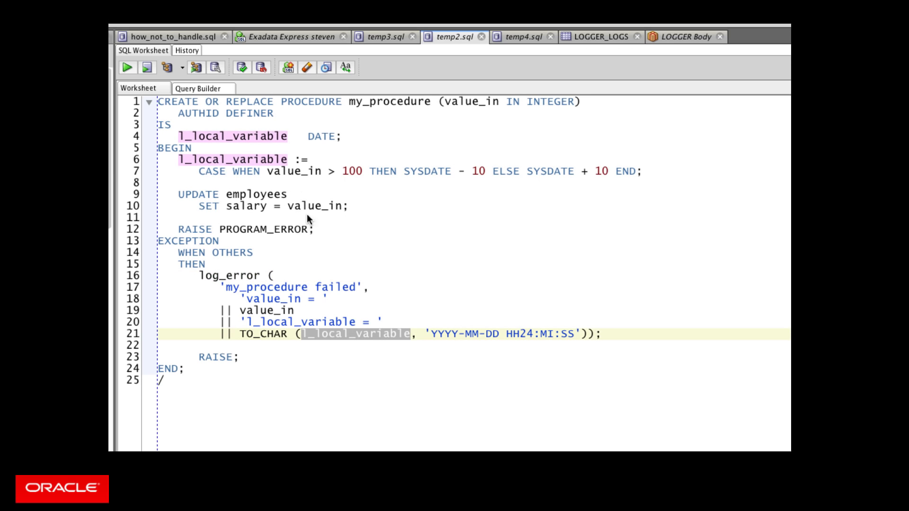
{"action": "mouse_move", "coordinate": [337, 238]}
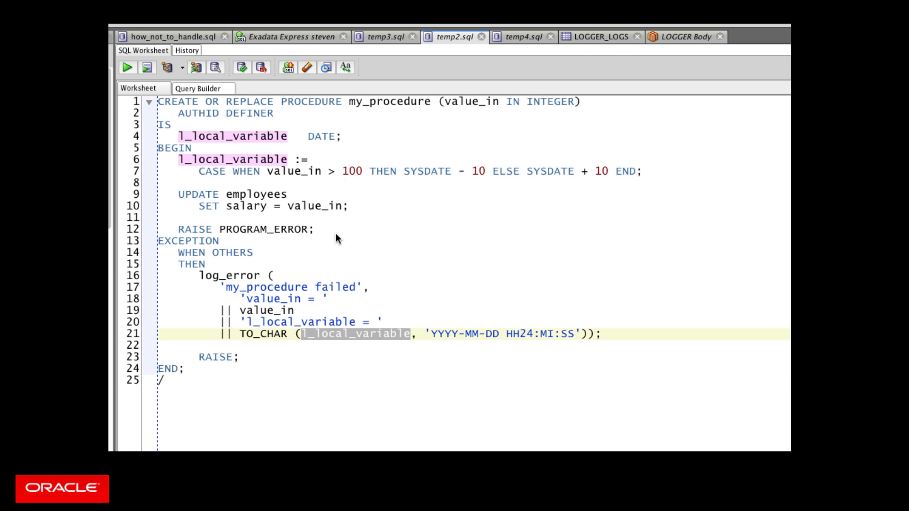
{"action": "mouse_move", "coordinate": [272, 242]}
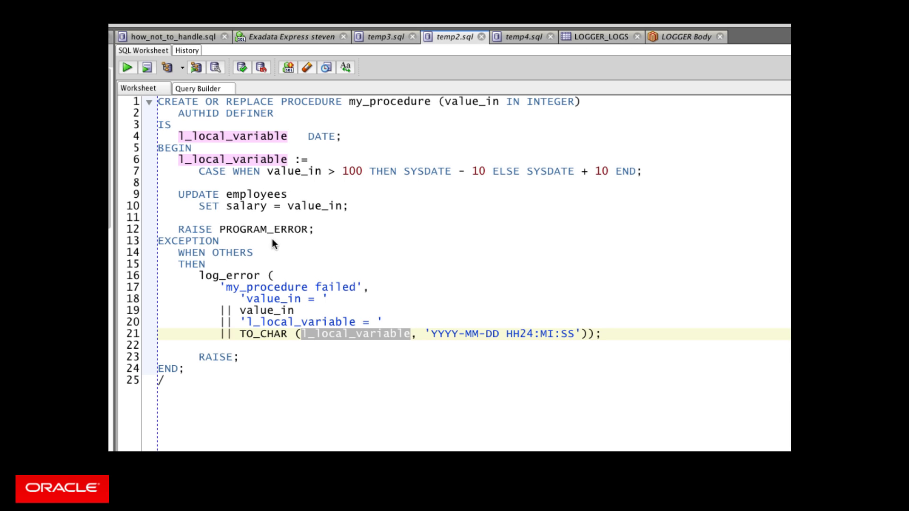
{"action": "mouse_move", "coordinate": [323, 211]}
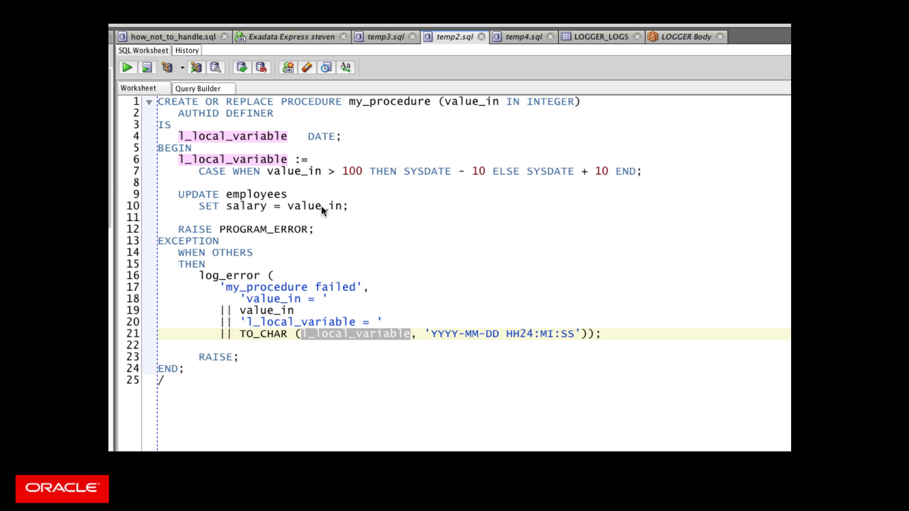
{"action": "mouse_move", "coordinate": [328, 167]}
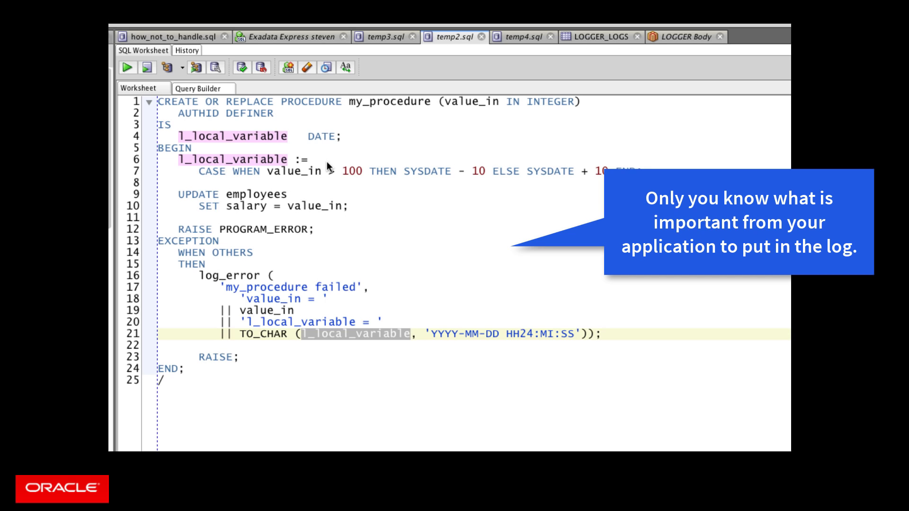
{"action": "mouse_move", "coordinate": [308, 239]}
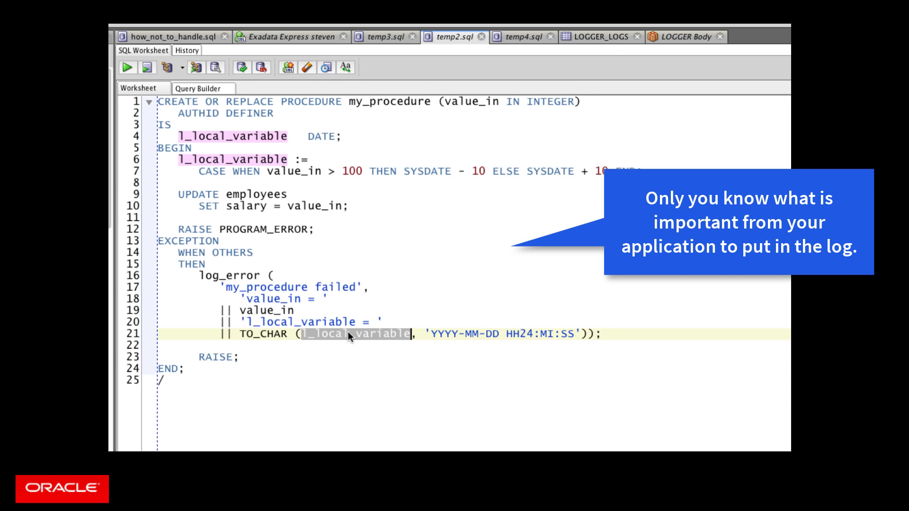
{"action": "mouse_move", "coordinate": [415, 345]}
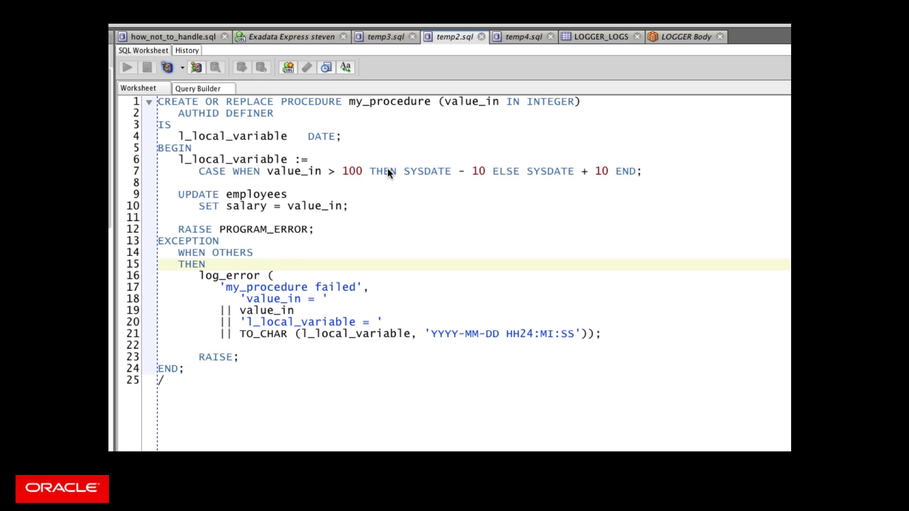
{"action": "mouse_move", "coordinate": [399, 195]}
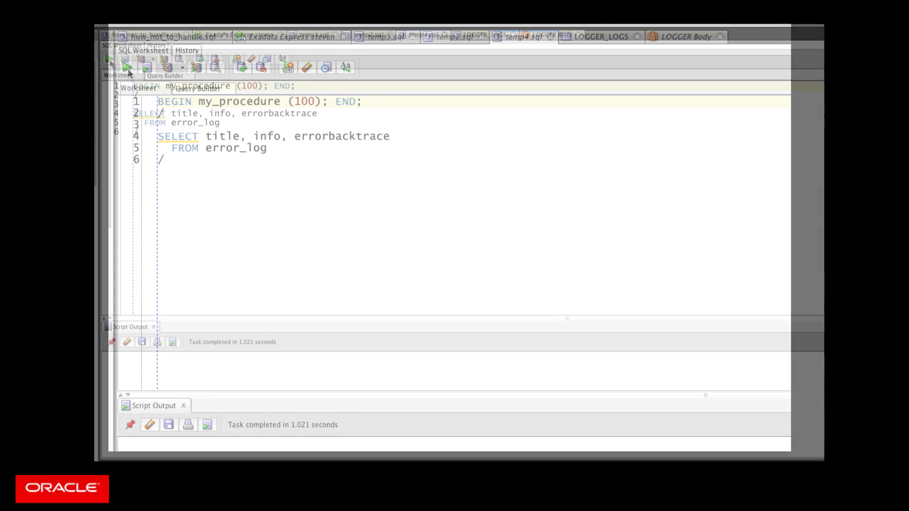
Run BEGIN my_procedure(100); END;, see it fail, then run the SELECT from error_log
{"action": "left_click", "coordinate": [110, 58]}
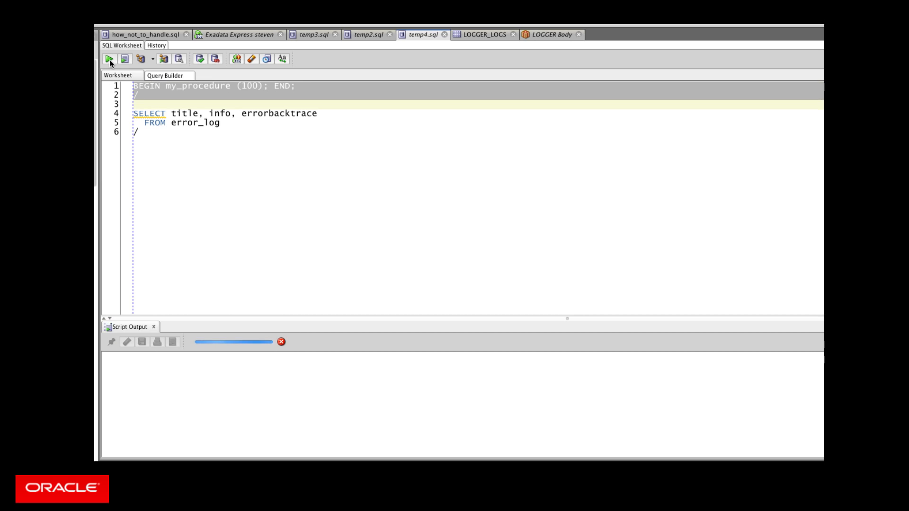
{"action": "mouse_move", "coordinate": [294, 387]}
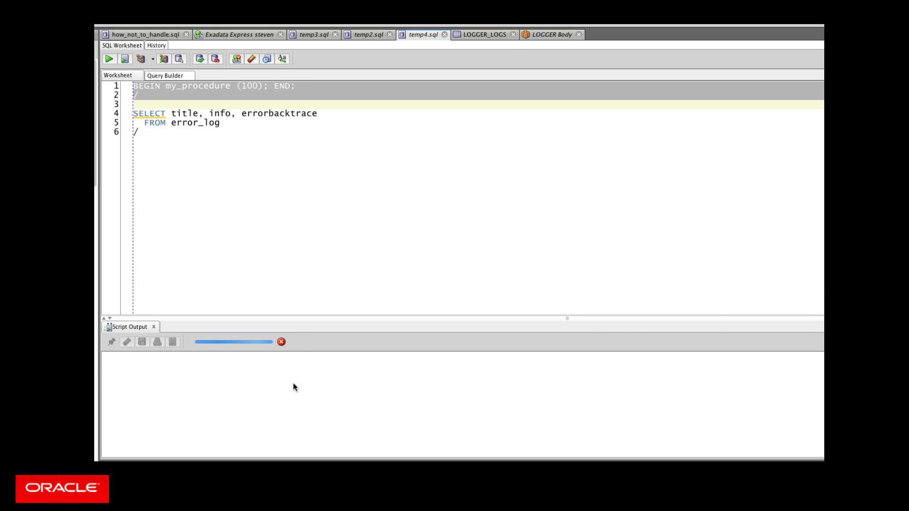
{"action": "left_click", "coordinate": [109, 59]}
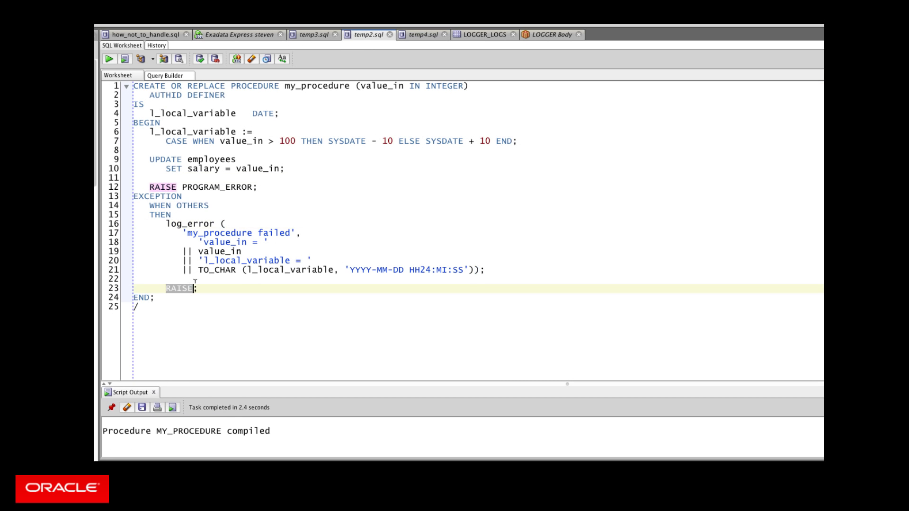
{"action": "left_click", "coordinate": [424, 34]}
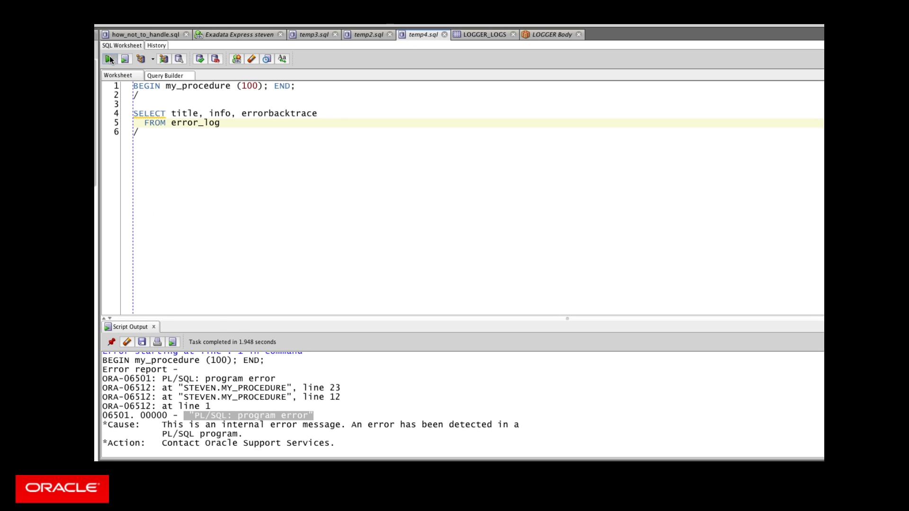
{"action": "left_click", "coordinate": [110, 59]}
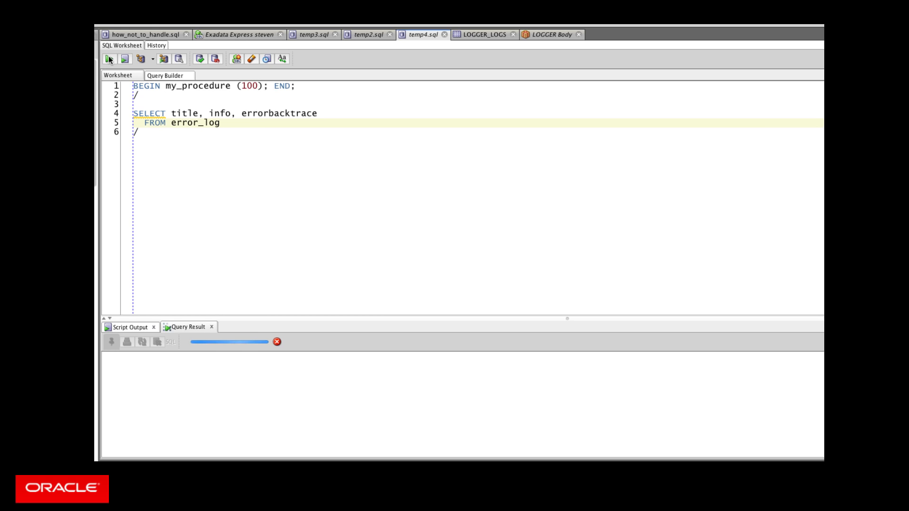
Show the error_log result row: my_procedure failed with value_in 100, timestamp and backtrace
{"action": "left_click", "coordinate": [108, 59]}
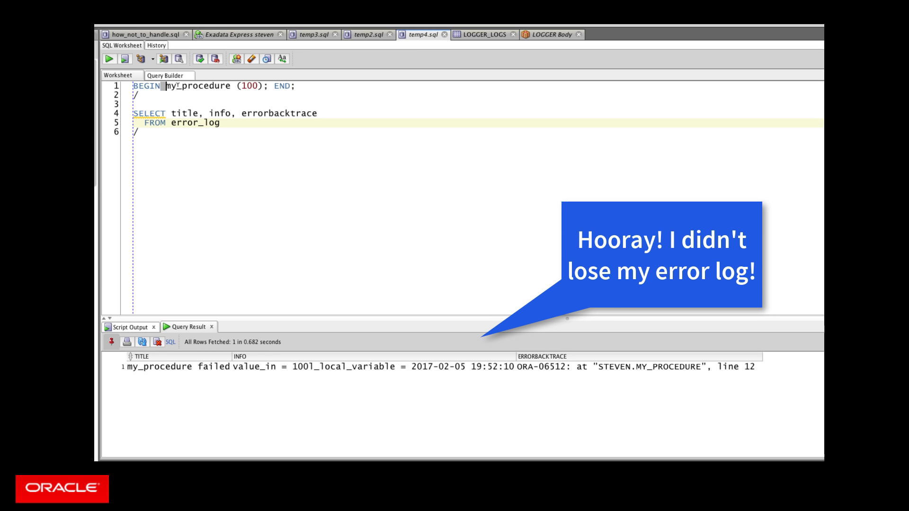
{"action": "double_click", "coordinate": [199, 86]}
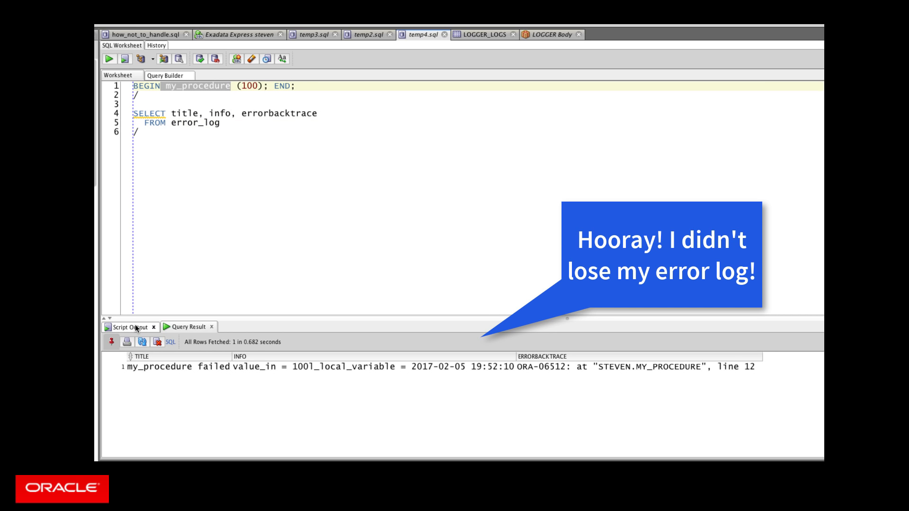
{"action": "left_click", "coordinate": [125, 59]}
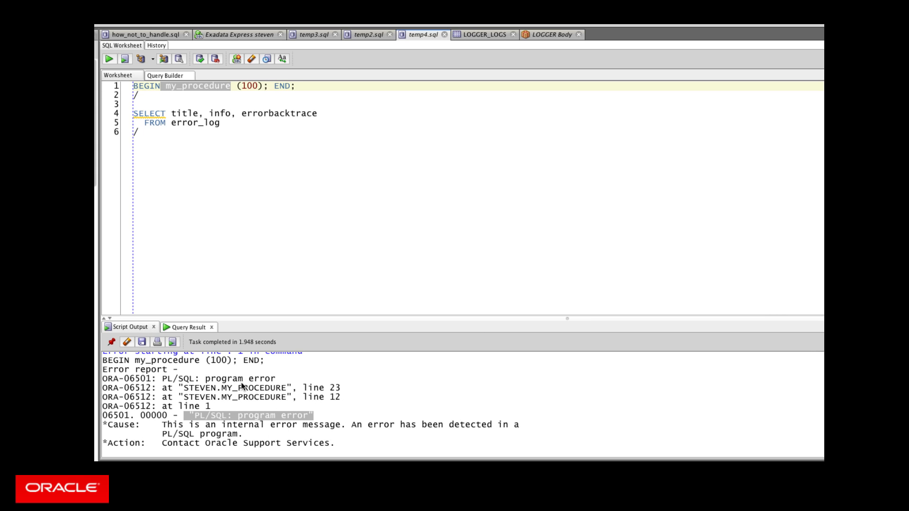
{"action": "mouse_move", "coordinate": [272, 85]}
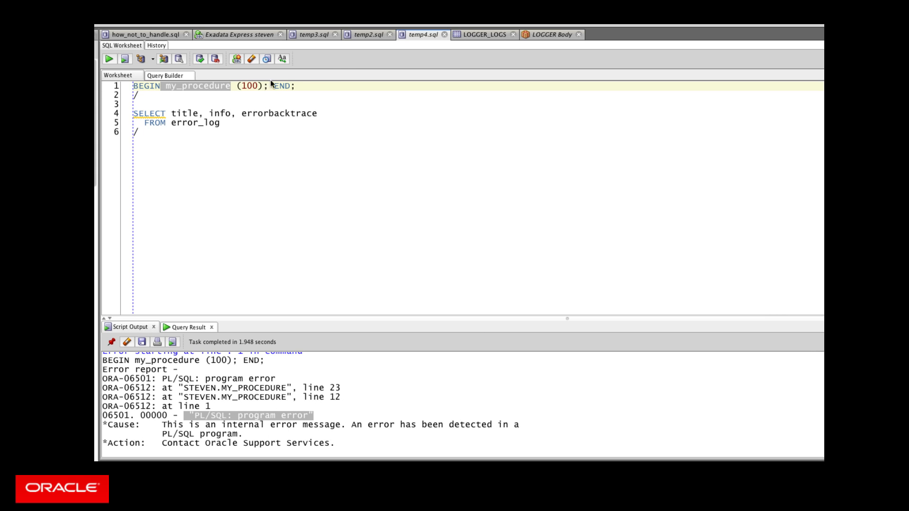
{"action": "left_click", "coordinate": [188, 326]}
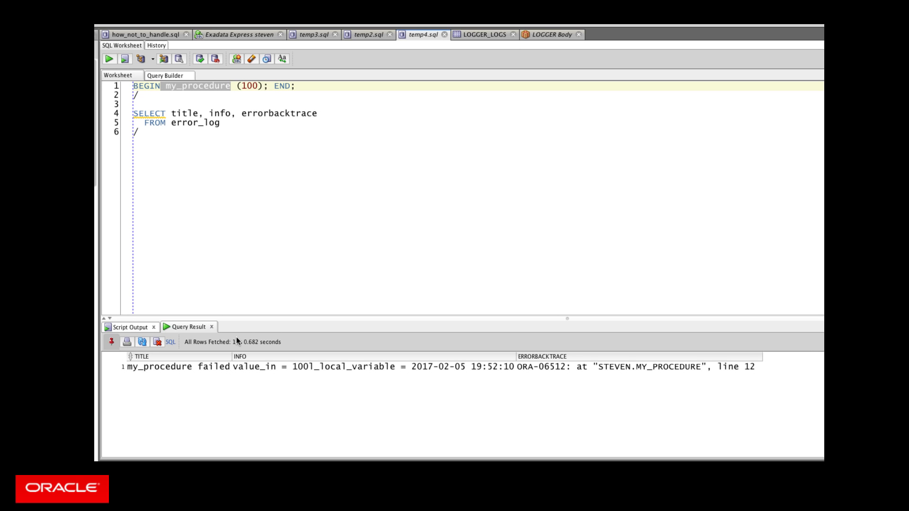
{"action": "mouse_move", "coordinate": [290, 319]}
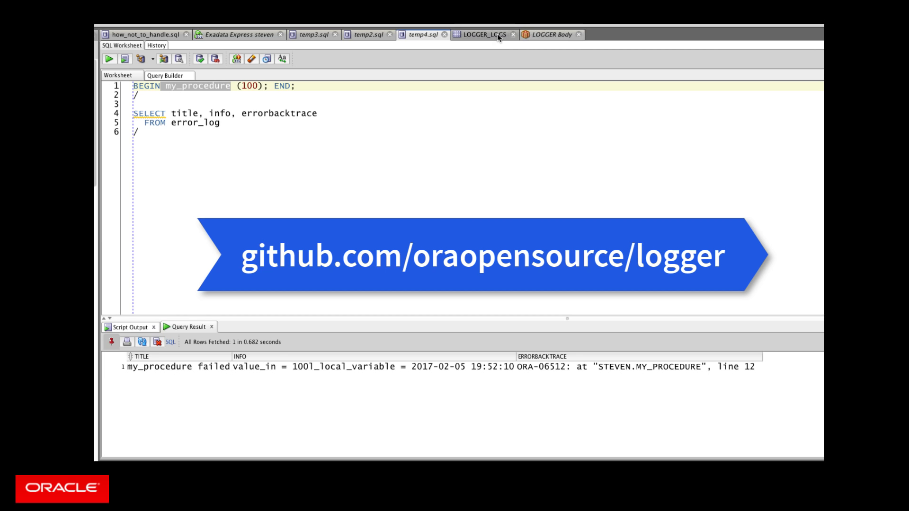
{"action": "mouse_move", "coordinate": [542, 35]}
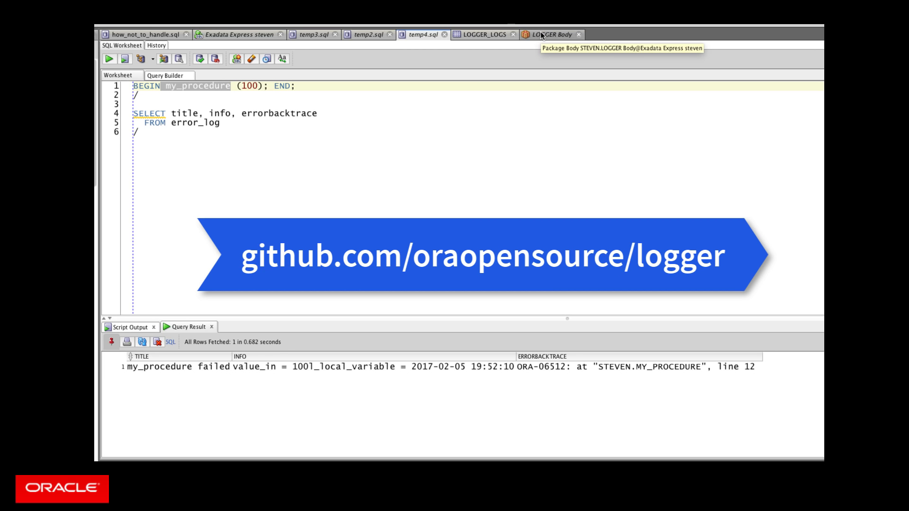
{"action": "mouse_move", "coordinate": [485, 34]}
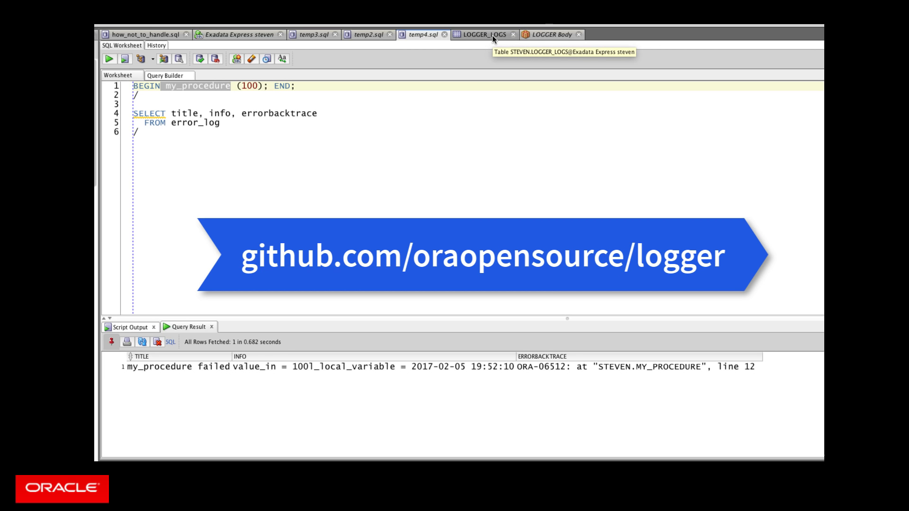
Review the LOGGER_LOGS table columns, then show the LOGGER package body at ins_logger_logs
{"action": "left_click", "coordinate": [481, 34]}
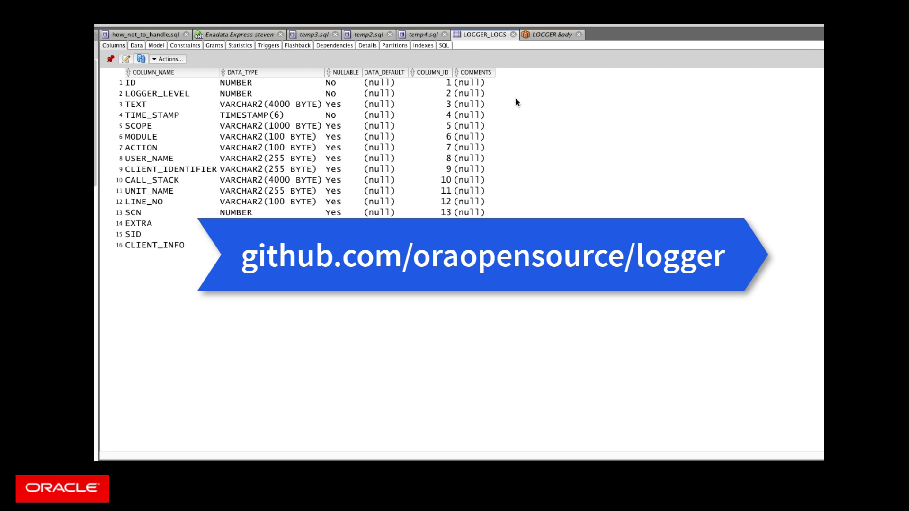
{"action": "mouse_move", "coordinate": [530, 159]}
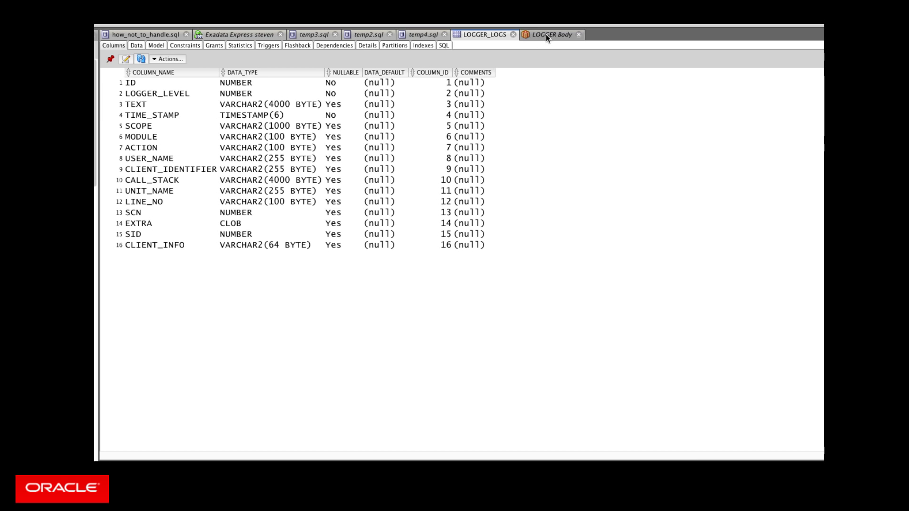
{"action": "left_click", "coordinate": [552, 34]}
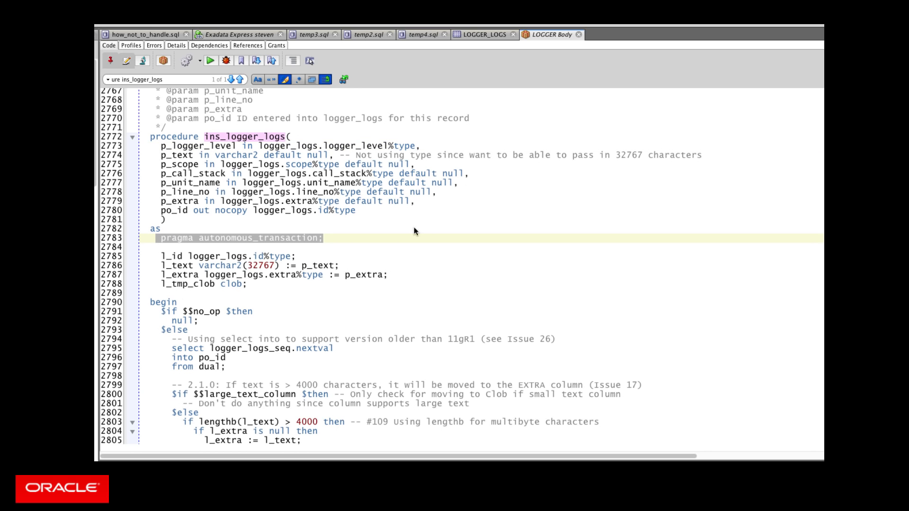
{"action": "scroll", "scroll_direction": "down", "scroll_amount": 3}
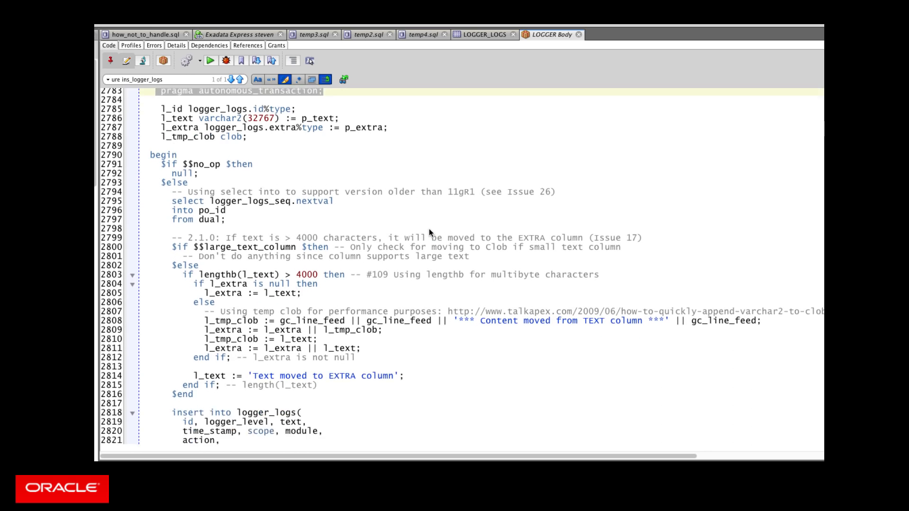
{"action": "scroll", "scroll_direction": "down", "scroll_amount": 3}
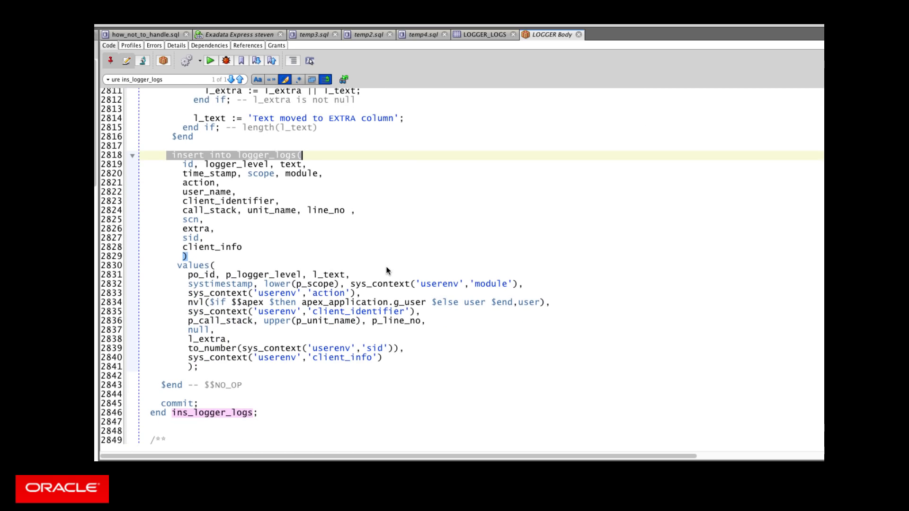
{"action": "mouse_move", "coordinate": [358, 291]}
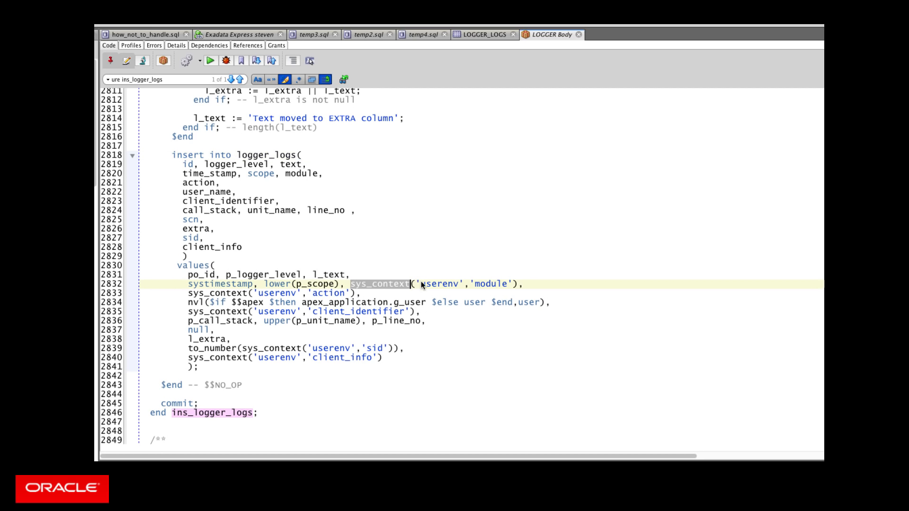
{"action": "double_click", "coordinate": [440, 283]}
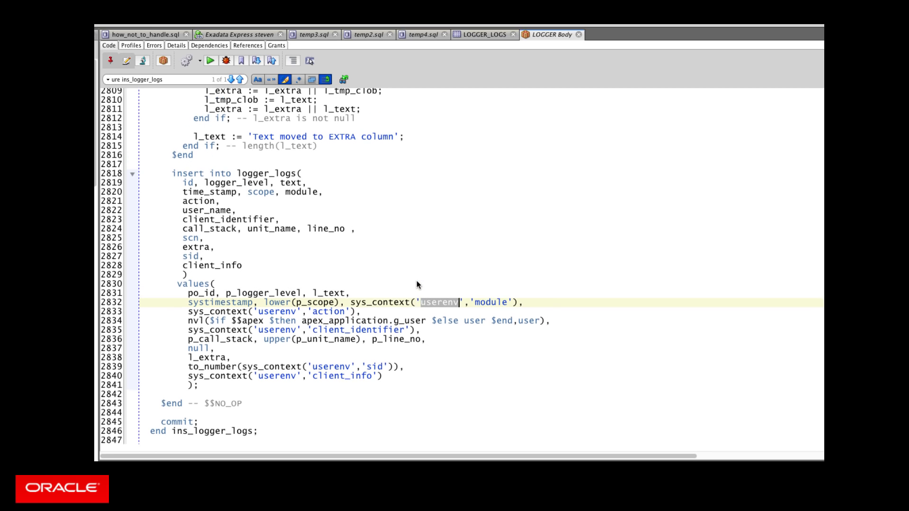
{"action": "scroll", "scroll_direction": "up", "scroll_amount": 3}
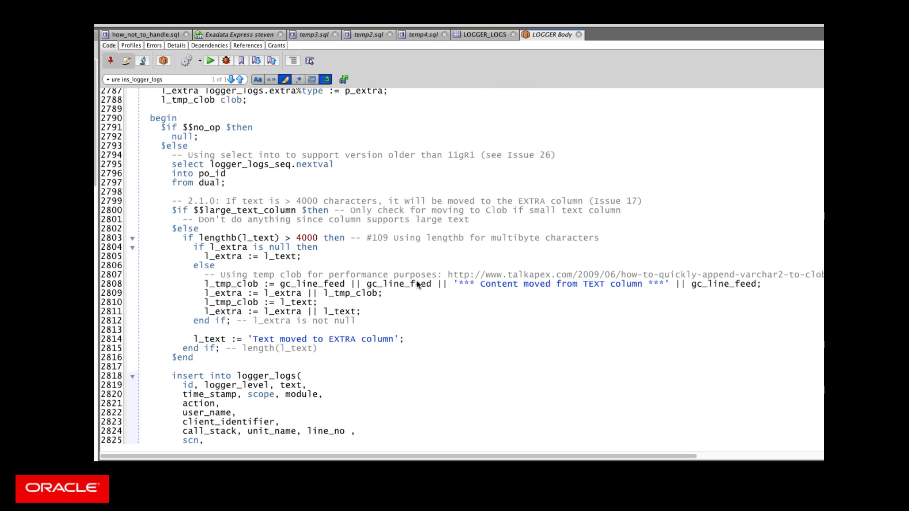
{"action": "scroll", "scroll_direction": "up", "scroll_amount": 3}
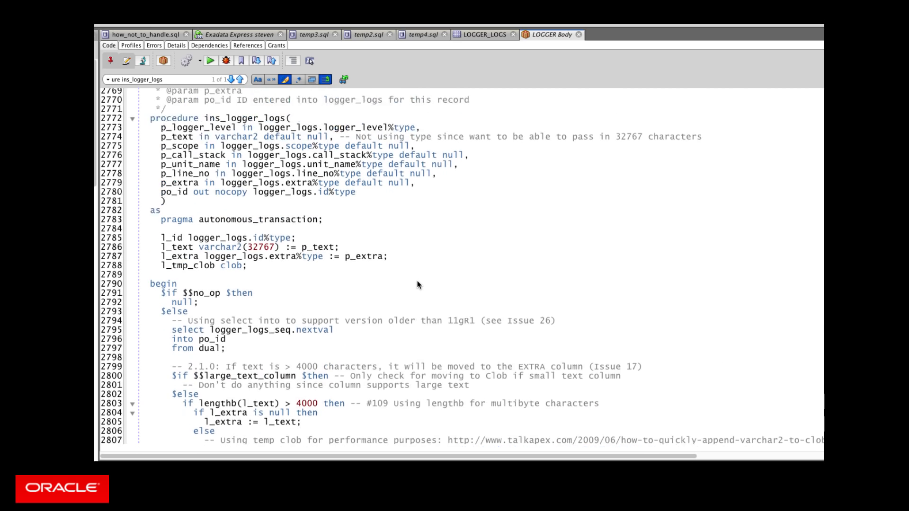
{"action": "scroll", "scroll_direction": "up", "scroll_amount": 3}
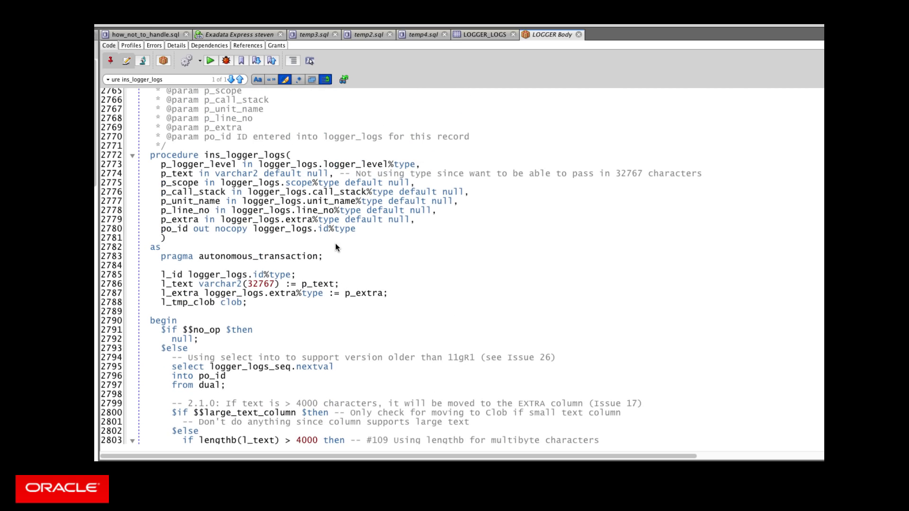
Find log_err in the LOGGER body and view log_error building the backtrace and calling ins_logger_logs
{"action": "type", "text": "log_err"}
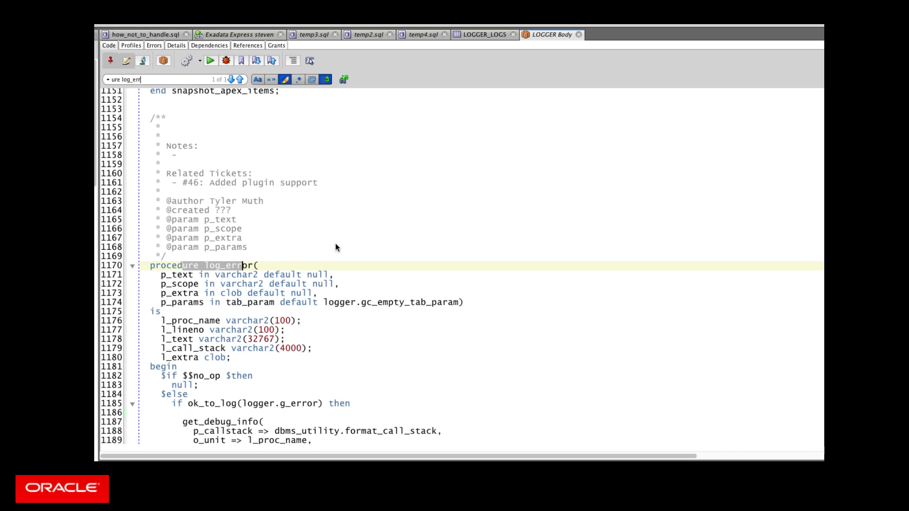
{"action": "scroll", "scroll_direction": "down", "scroll_amount": 3}
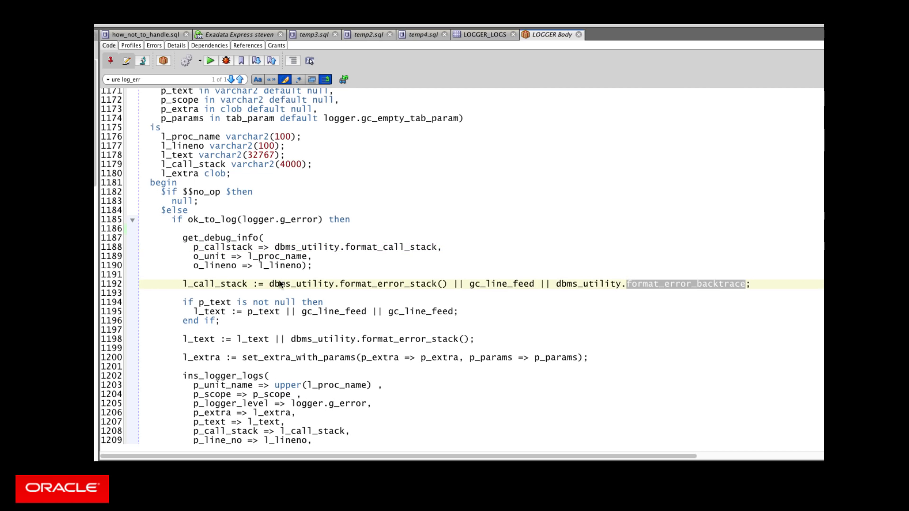
{"action": "scroll", "scroll_direction": "down", "scroll_amount": 3}
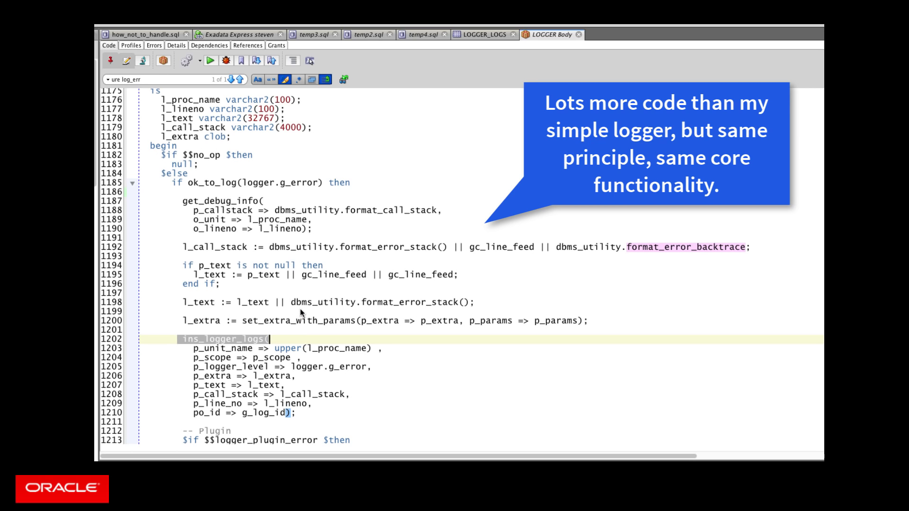
{"action": "left_click", "coordinate": [221, 284]}
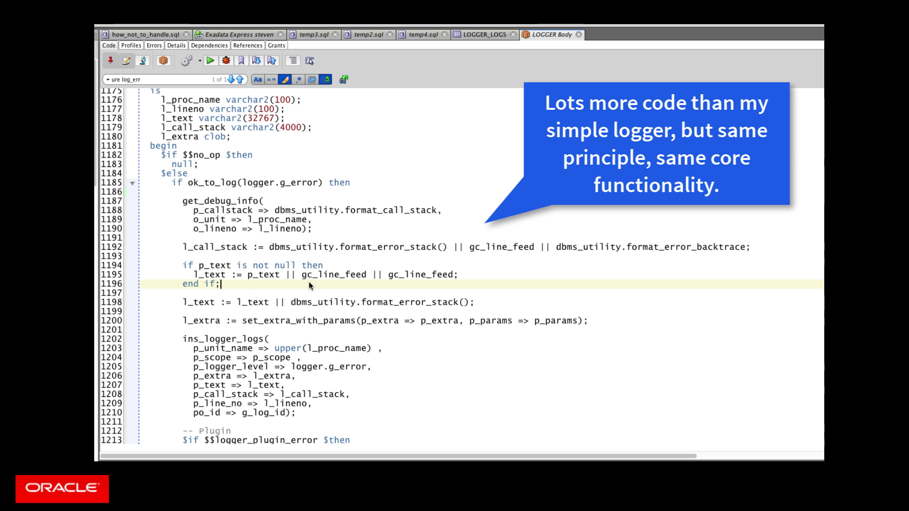